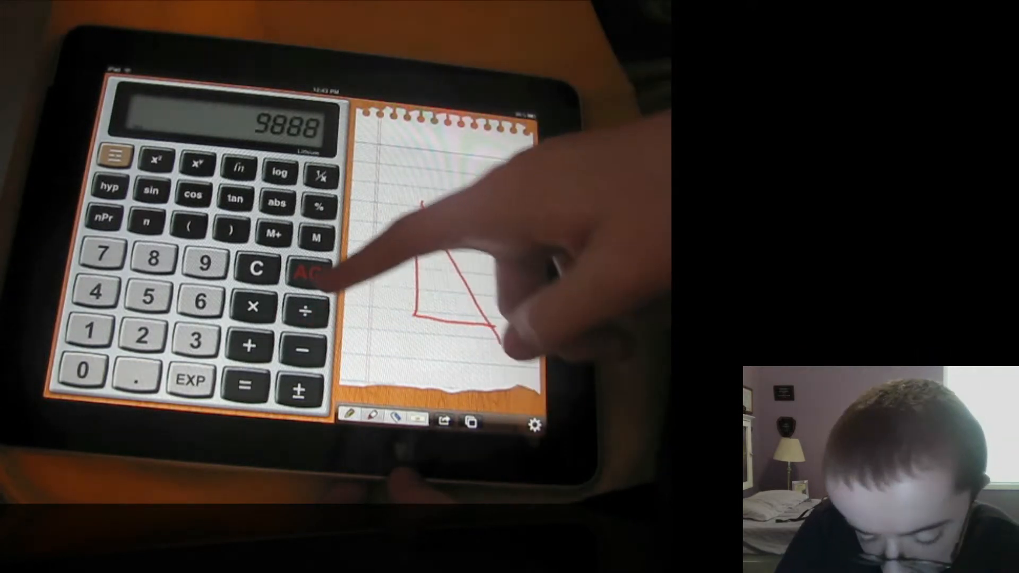
Step: Reset the calculator display from 9888 to 0 with the AC key
left_click(310, 269)
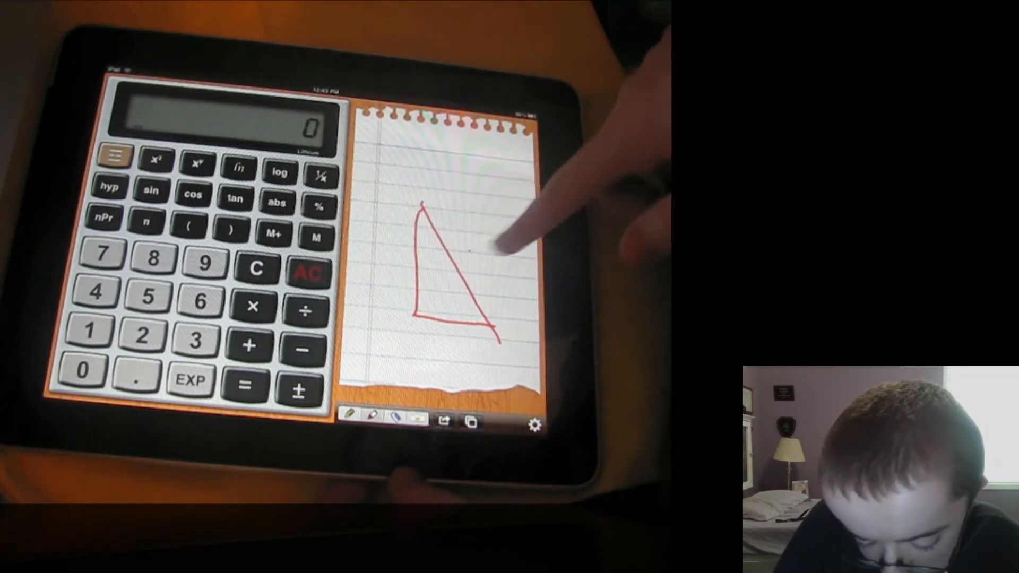